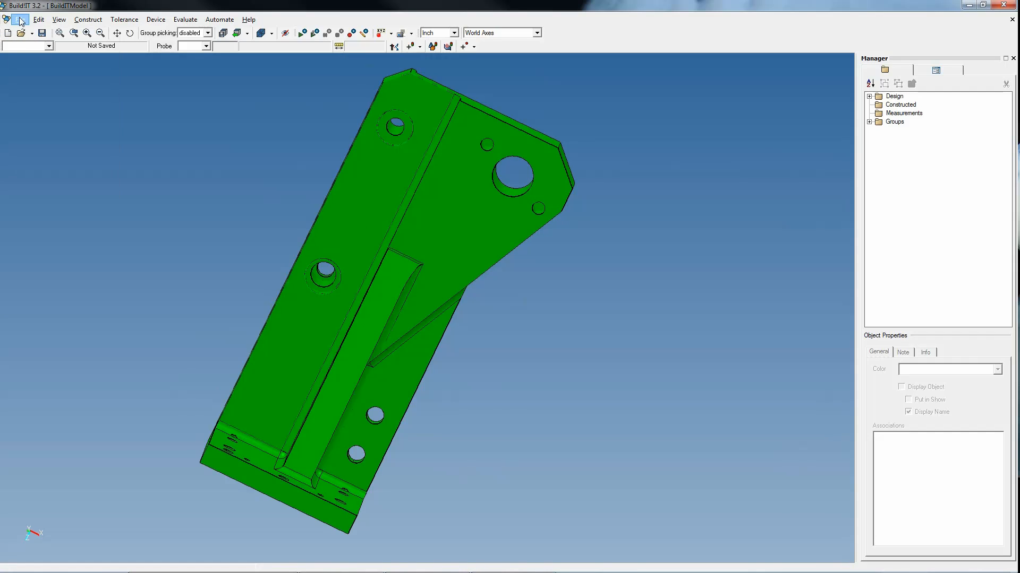
Step: Review the supported model import file types under File > Import > Models without importing anything
{"action": "left_click", "coordinate": [20, 19]}
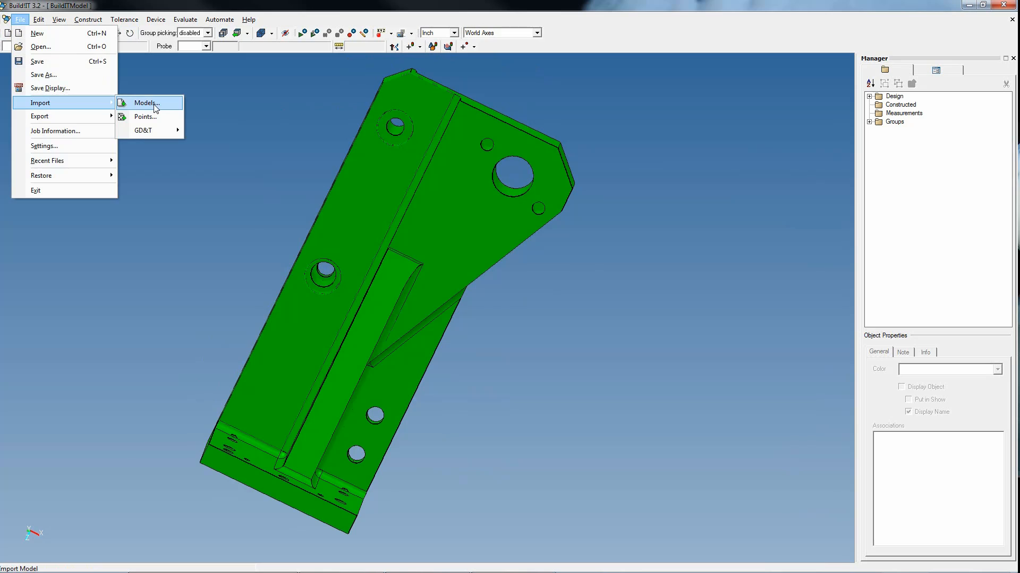
{"action": "left_click", "coordinate": [145, 103]}
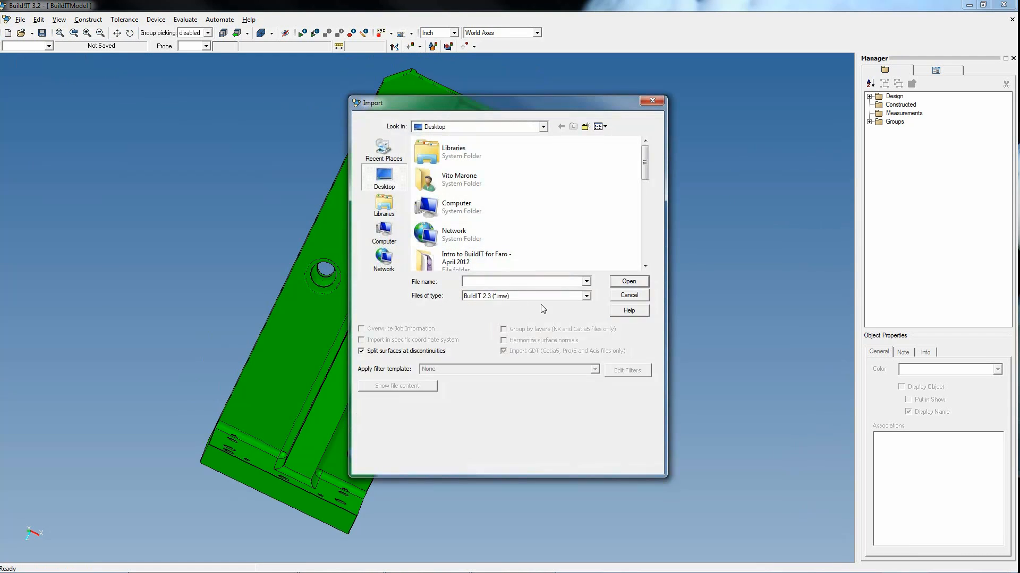
{"action": "left_click", "coordinate": [586, 296]}
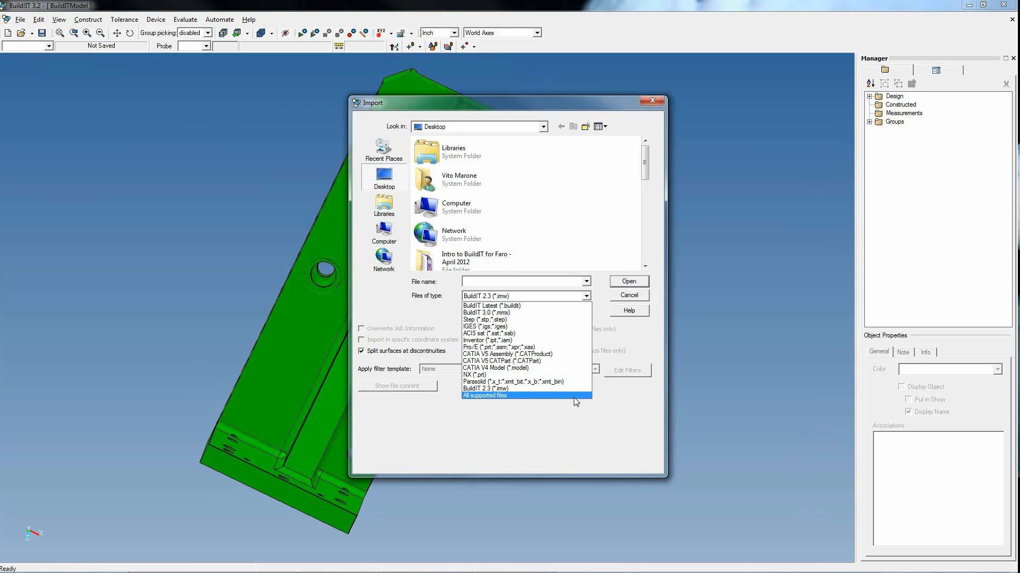
{"action": "left_click", "coordinate": [482, 389]}
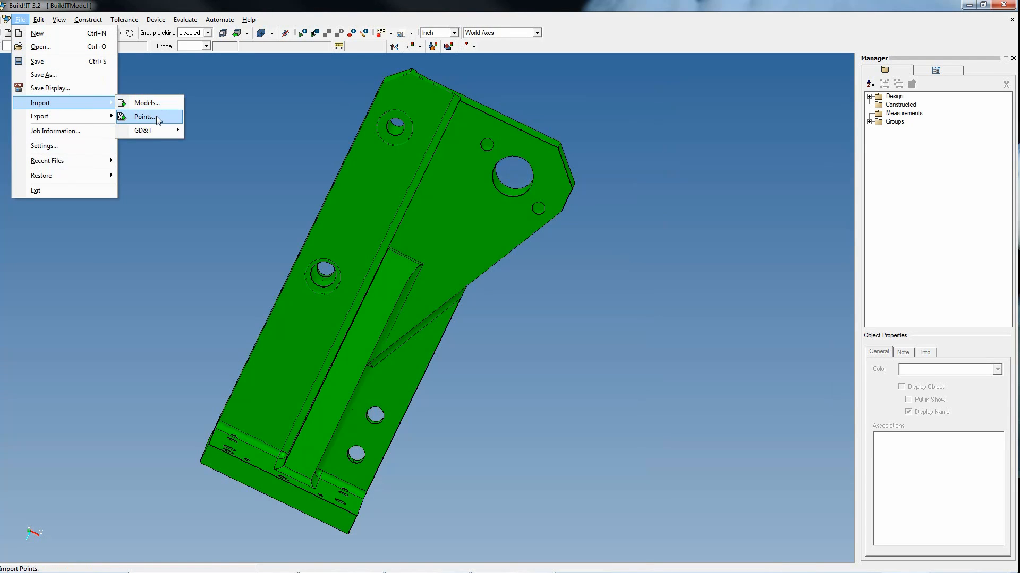
Step: Best-fit align Device1 points to the bracket's probed surfaces, accepting RMS 0.0075 and max 0.0755 in
{"action": "left_click", "coordinate": [143, 116]}
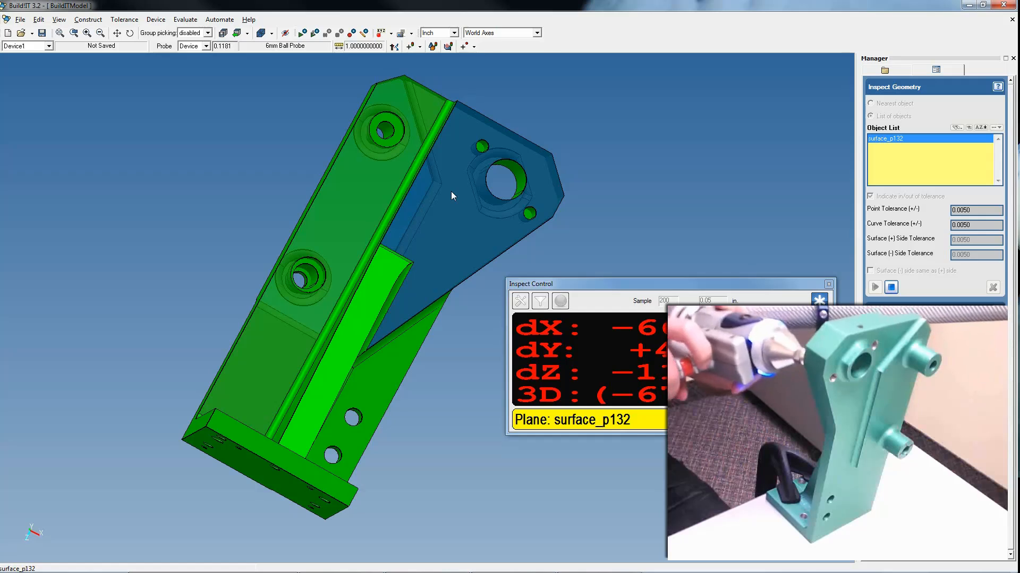
{"action": "left_click", "coordinate": [560, 301]}
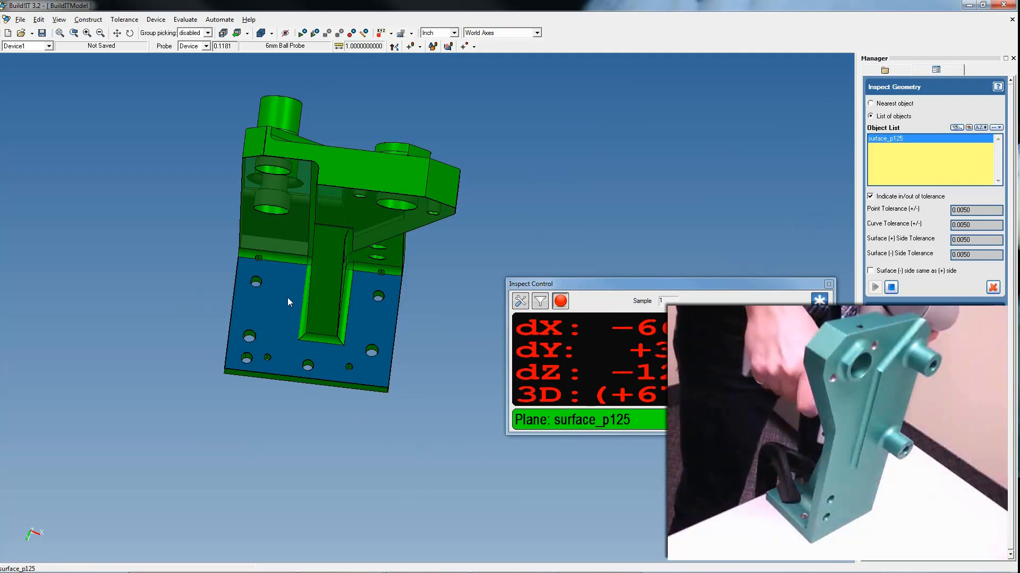
{"action": "left_click", "coordinate": [155, 19]}
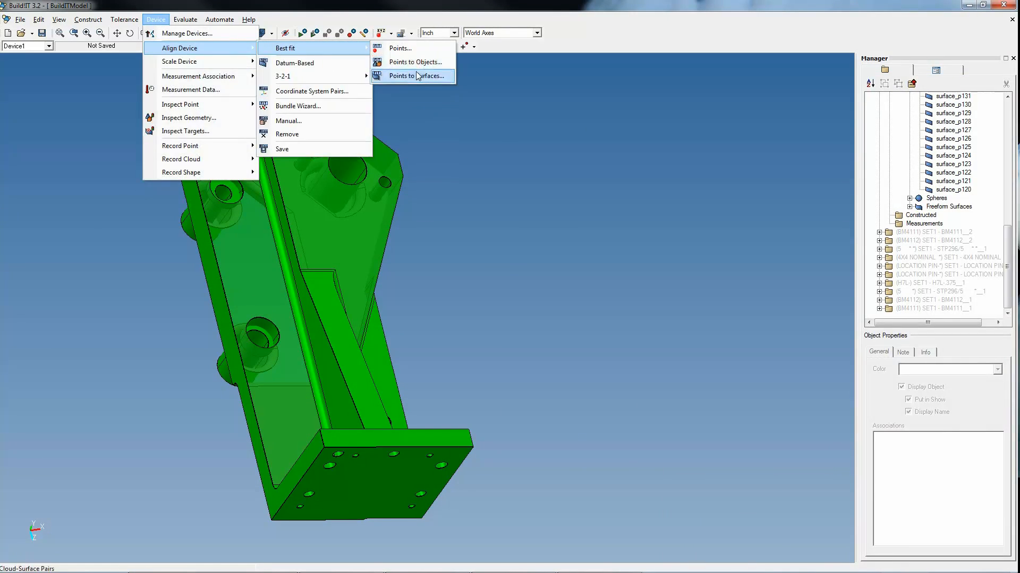
{"action": "left_click", "coordinate": [416, 76]}
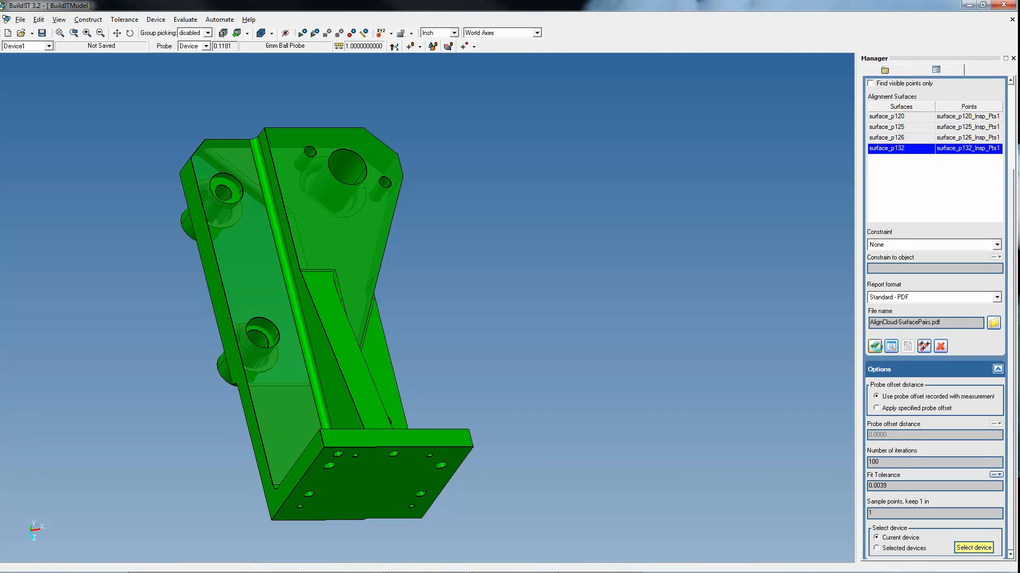
{"action": "left_click", "coordinate": [874, 346]}
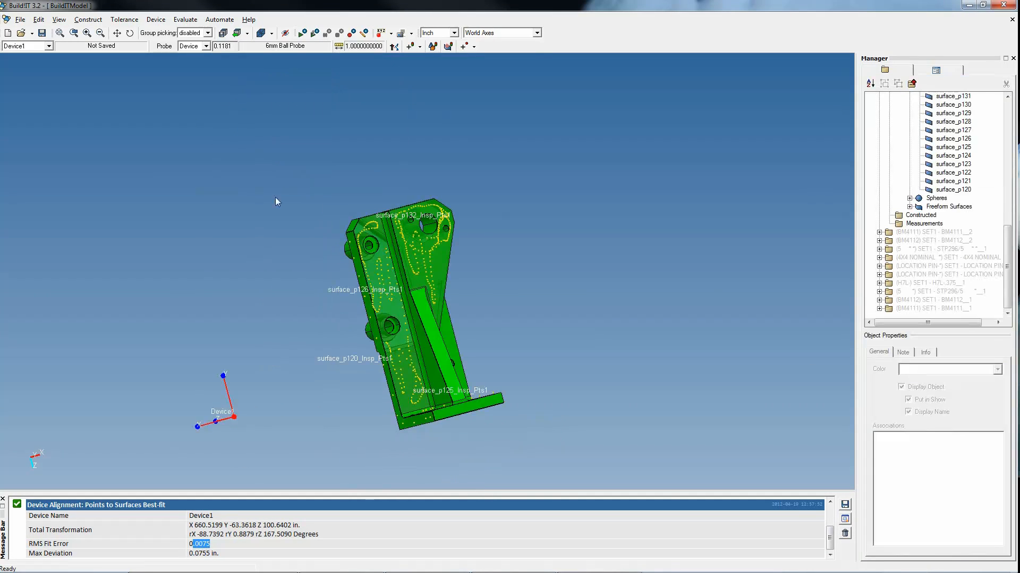
{"action": "left_click", "coordinate": [155, 19]}
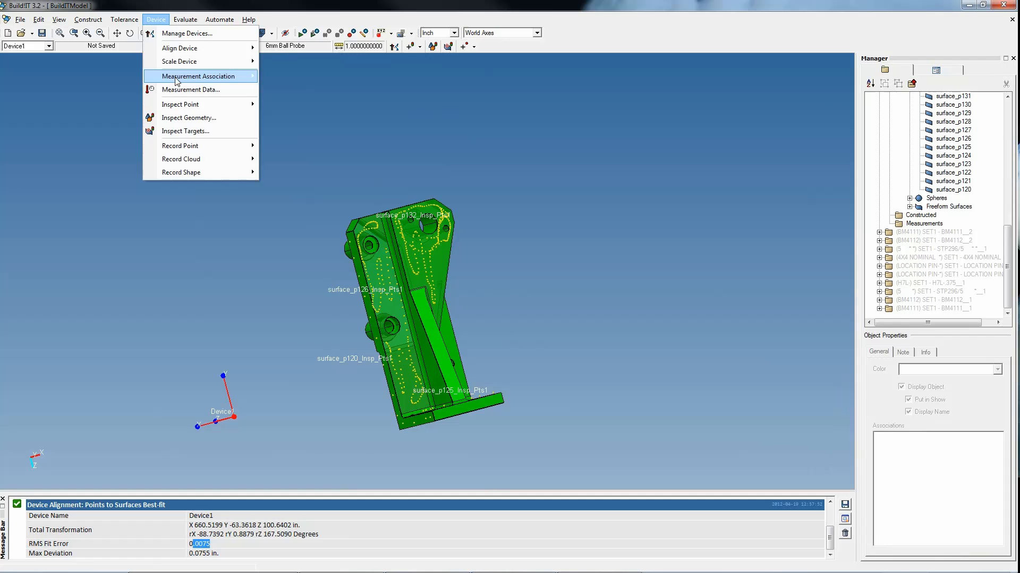
Step: Inspect the bracket live against the nearest surface, recording probed points across its faces, then finish
{"action": "left_click", "coordinate": [189, 118]}
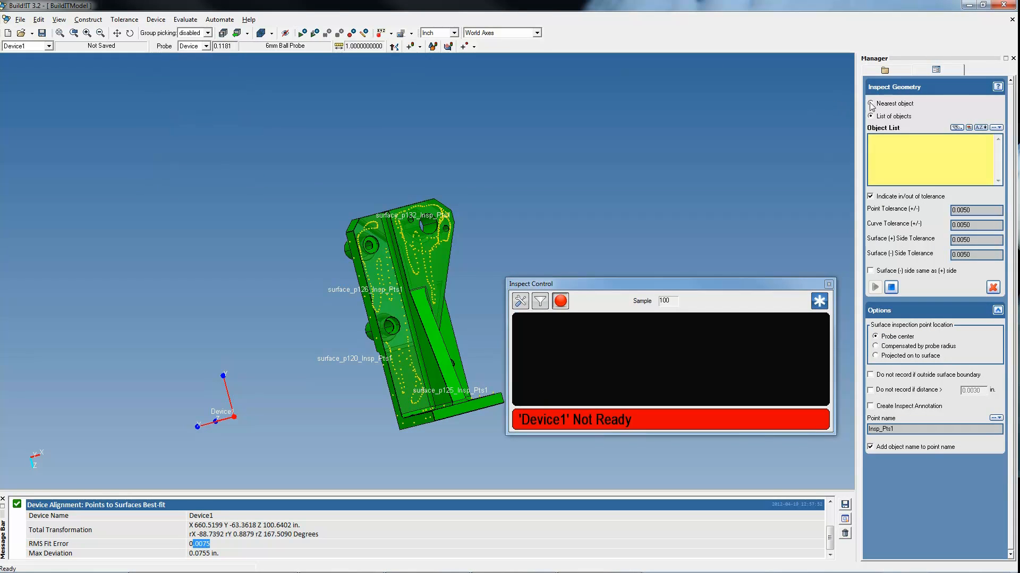
{"action": "left_click", "coordinate": [559, 300]}
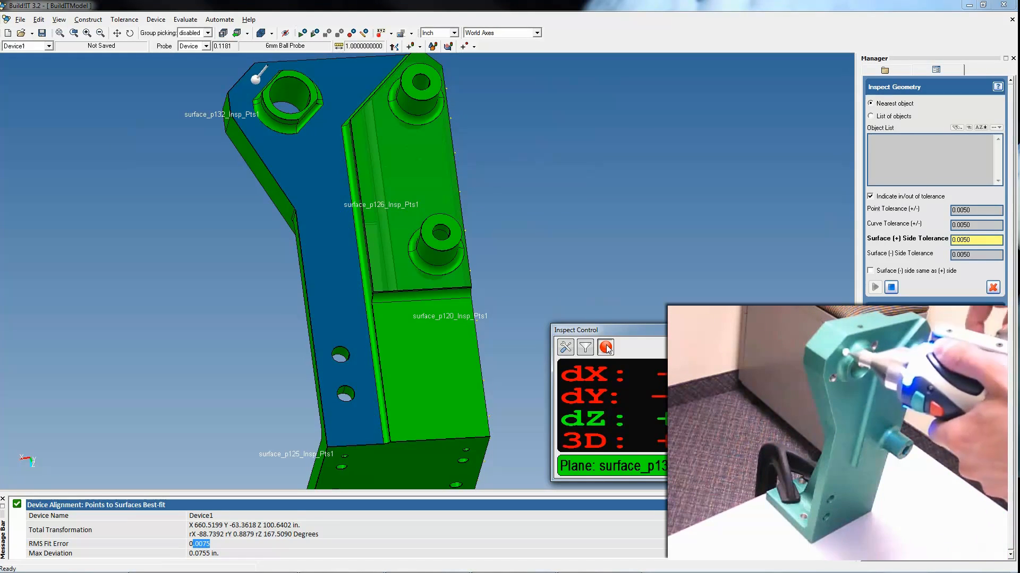
{"action": "left_click", "coordinate": [604, 346]}
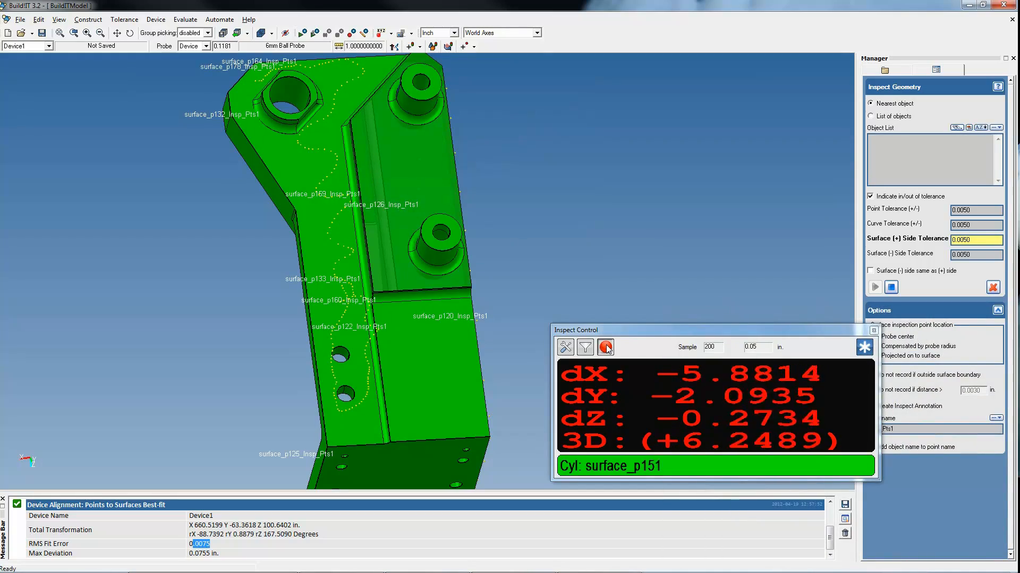
{"action": "left_click", "coordinate": [155, 19]}
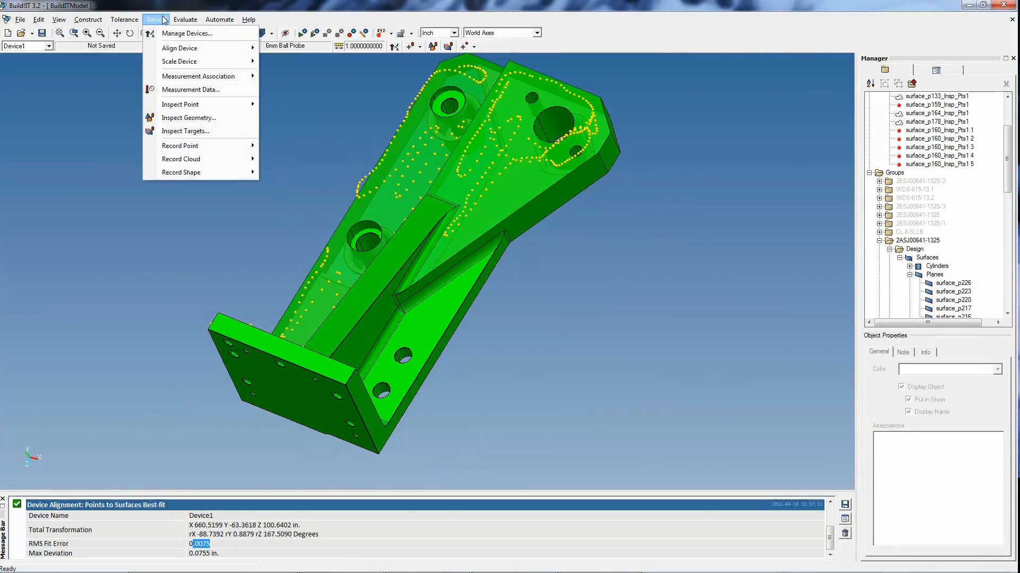
Step: Run a surfaces-to-points analysis colouring the bracket surfaces with a rainbow deviation plot
{"action": "left_click", "coordinate": [185, 20]}
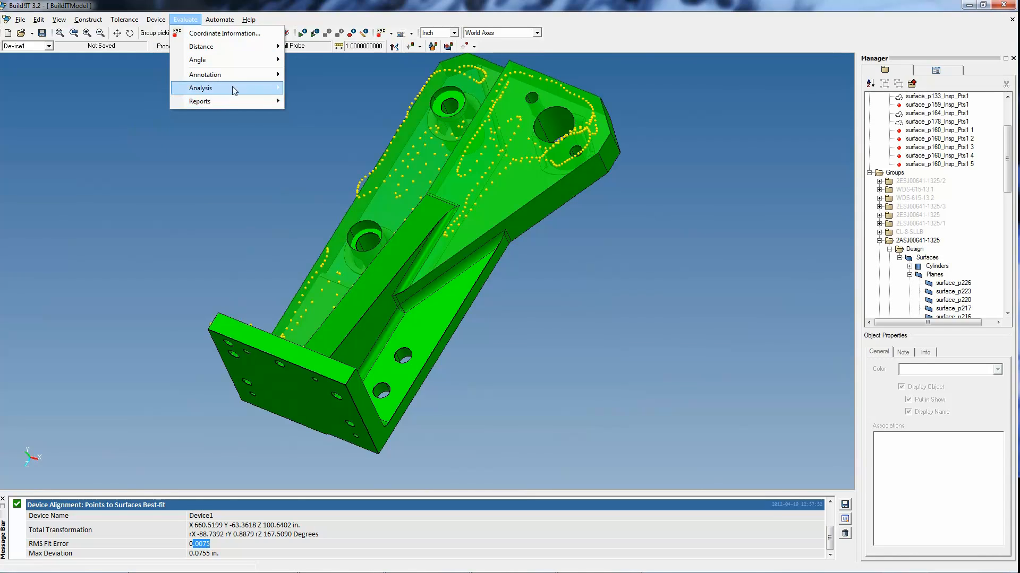
{"action": "mouse_move", "coordinate": [202, 89]}
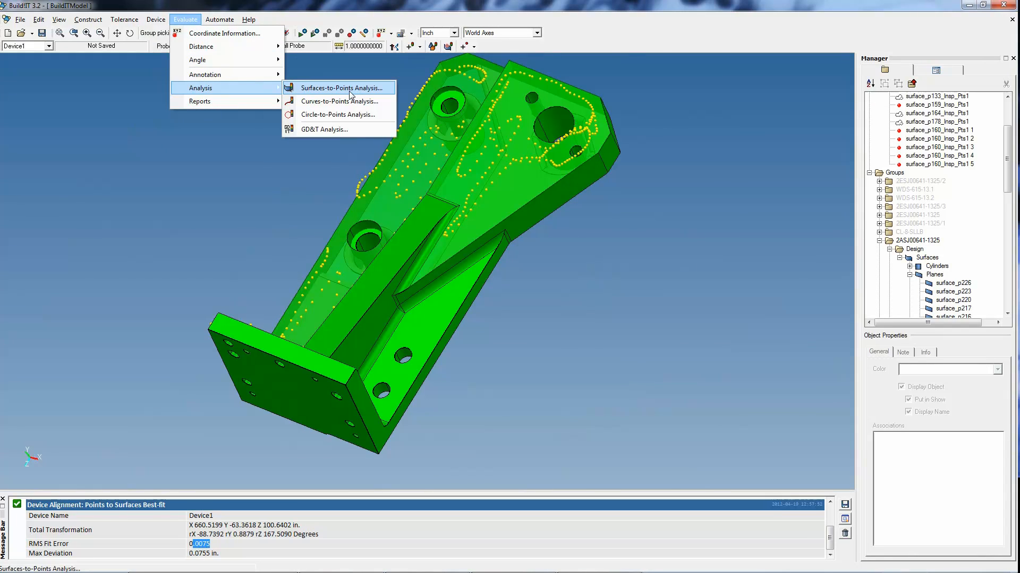
{"action": "left_click", "coordinate": [342, 89]}
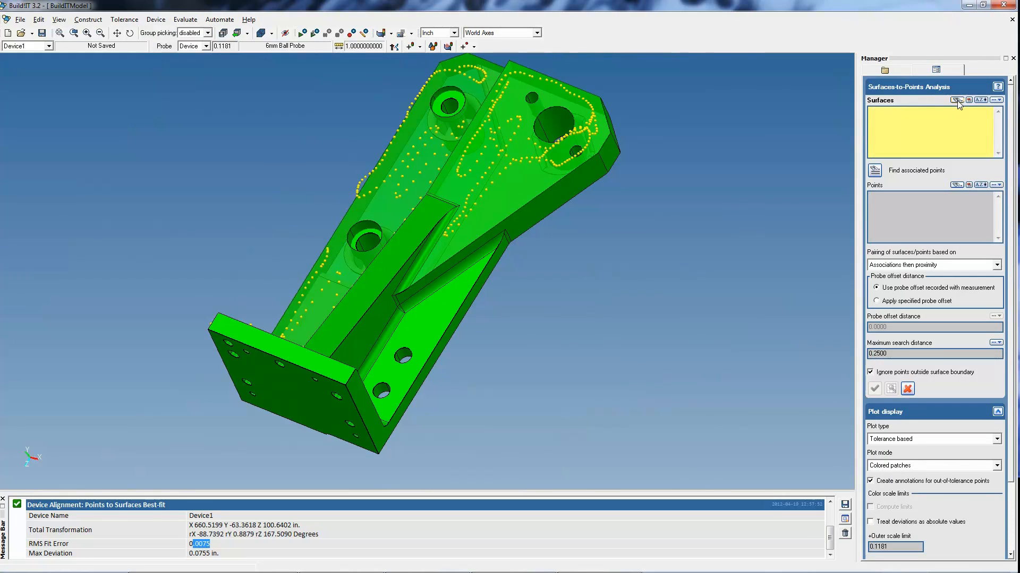
{"action": "left_click", "coordinate": [956, 100]}
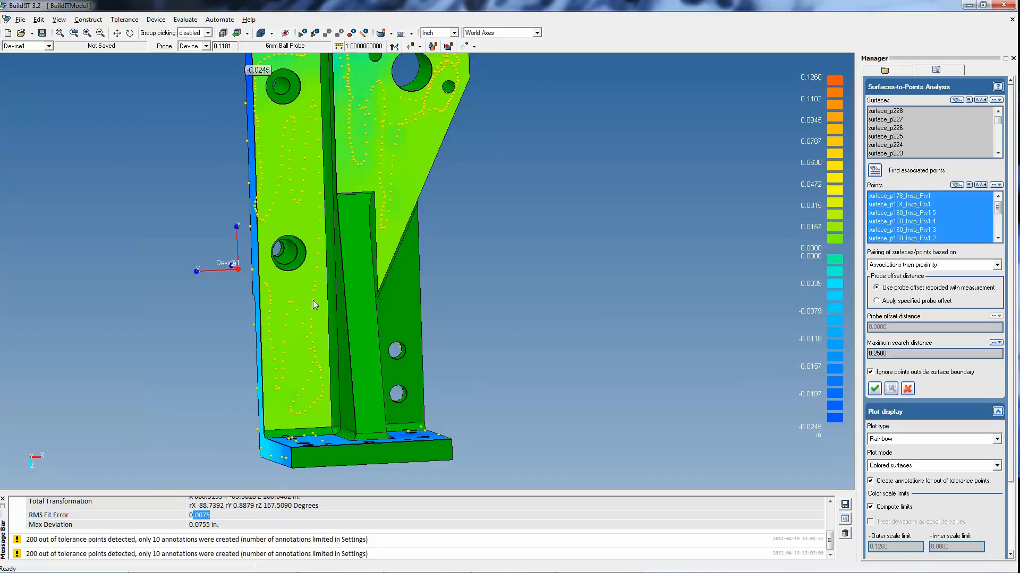
{"action": "left_click", "coordinate": [185, 19]}
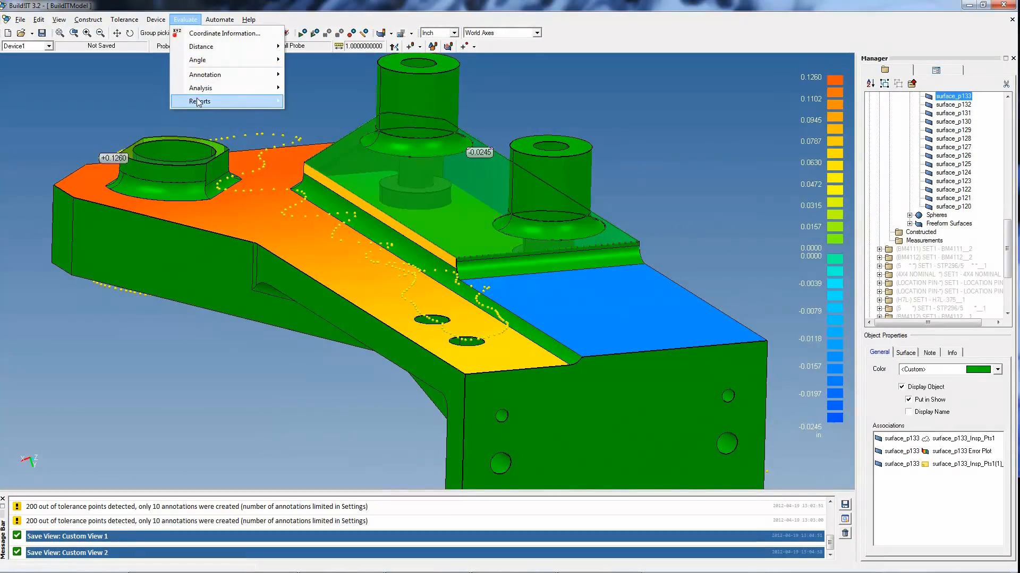
{"action": "left_click", "coordinate": [199, 101]}
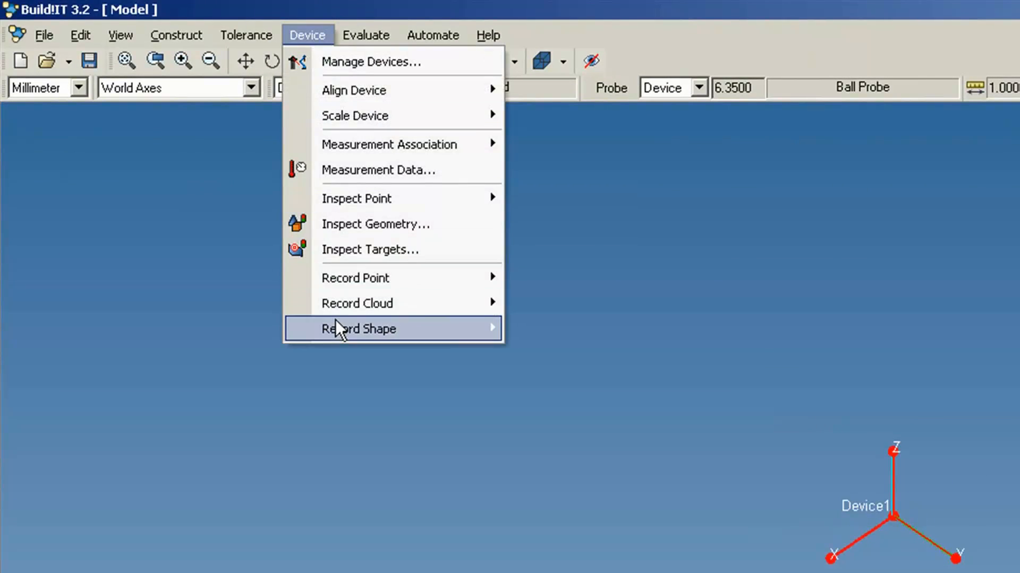
{"action": "mouse_move", "coordinate": [358, 329]}
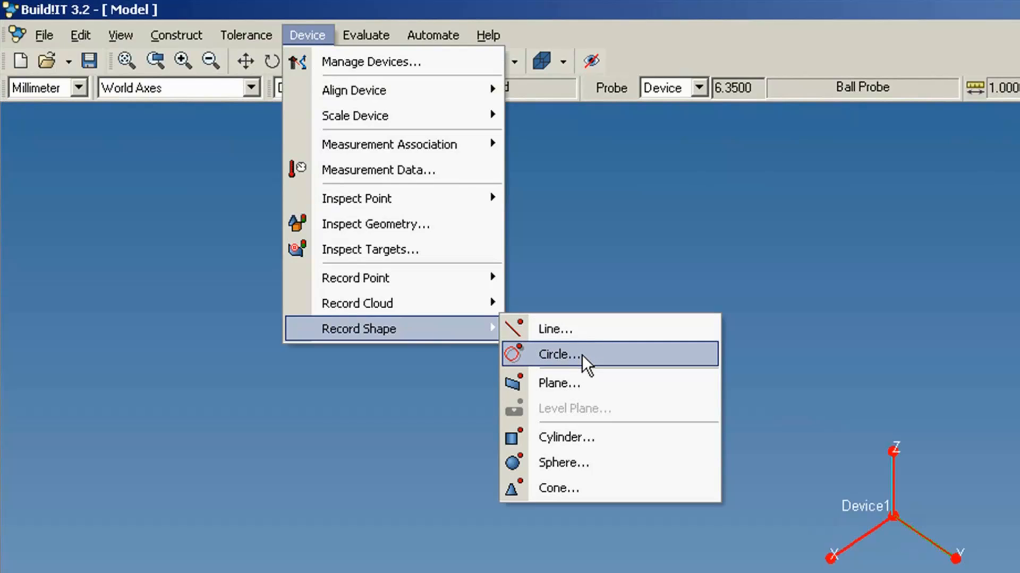
Step: Record the bolt pattern plane and measured circles for the wheel bolt holes
{"action": "left_click", "coordinate": [557, 354]}
{"action": "type", "text": "Bolt Pattern"}
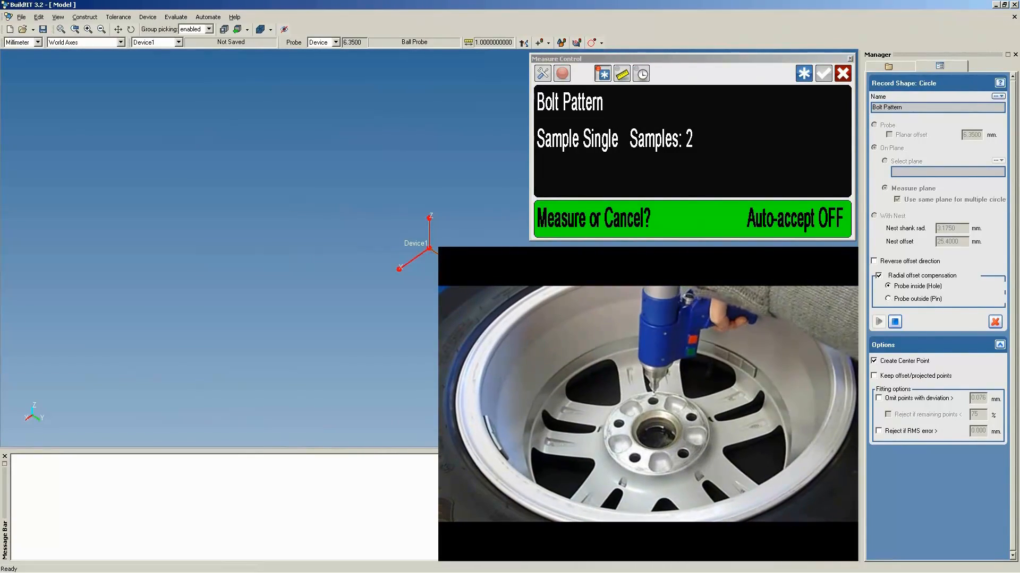
{"action": "left_click", "coordinate": [822, 73]}
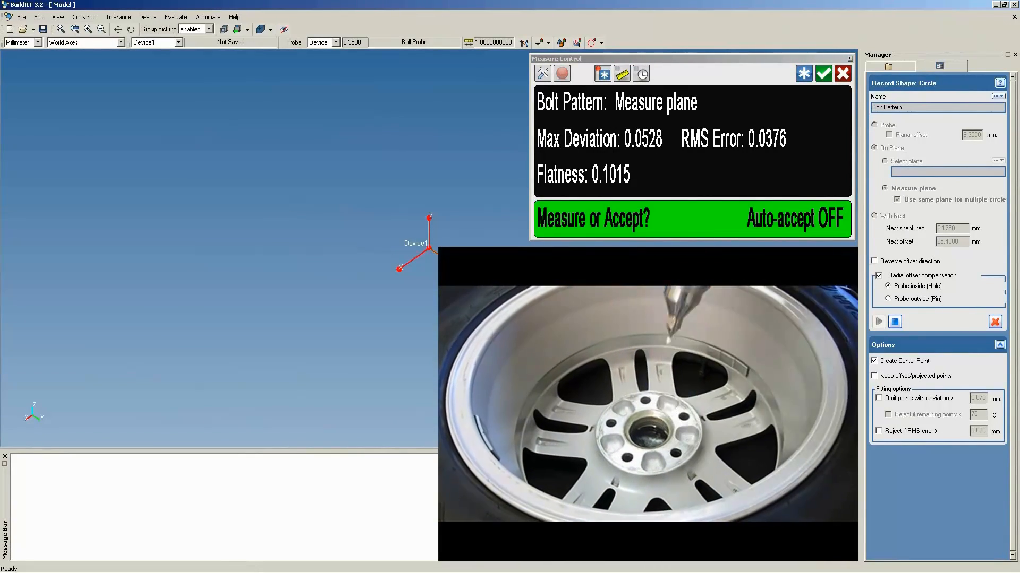
{"action": "left_click", "coordinate": [822, 73]}
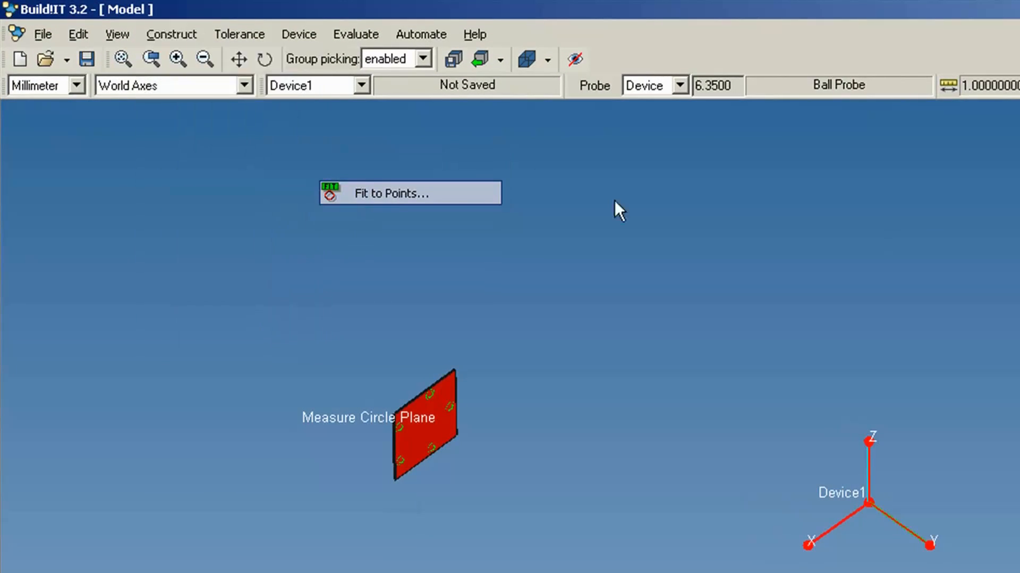
Step: Fit a 56.01 mm circle through the five Bolt Pattern centre points (5 of 5 fitted)
{"action": "left_click", "coordinate": [391, 193]}
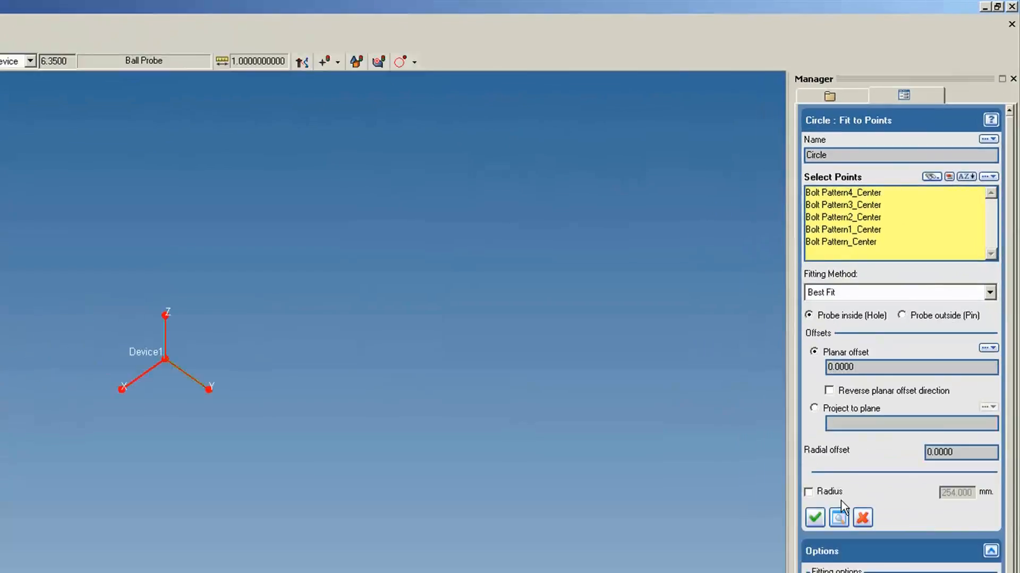
{"action": "left_click", "coordinate": [813, 517]}
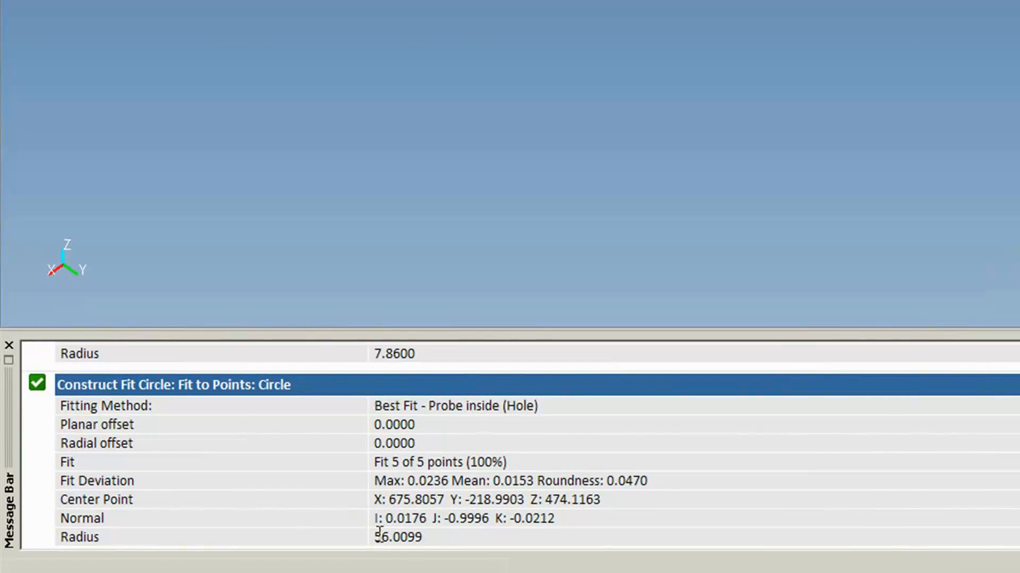
{"action": "double_click", "coordinate": [398, 538]}
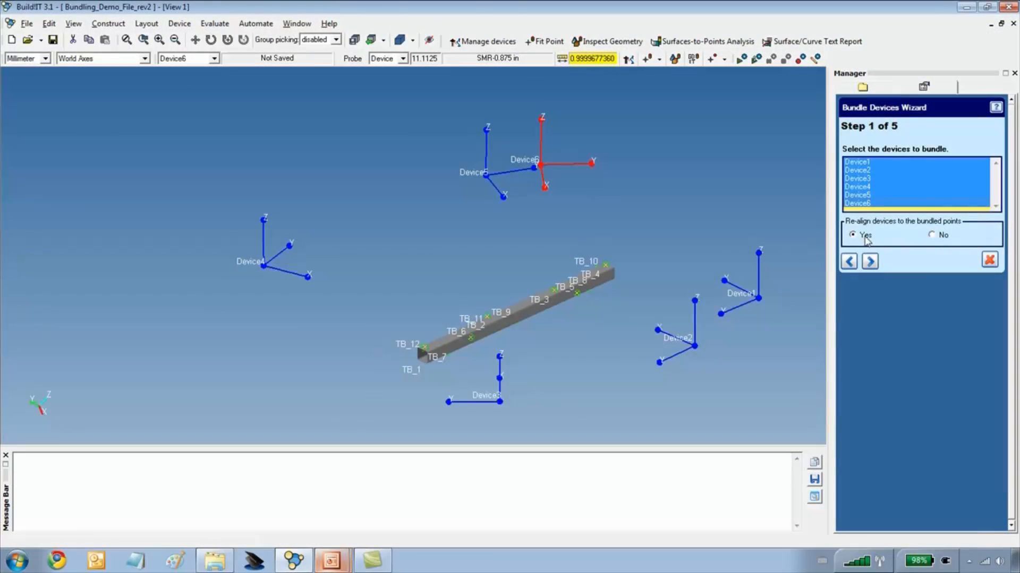
Step: Set Re-align devices to the bundled points to Yes for the six selected devices
{"action": "left_click", "coordinate": [870, 261]}
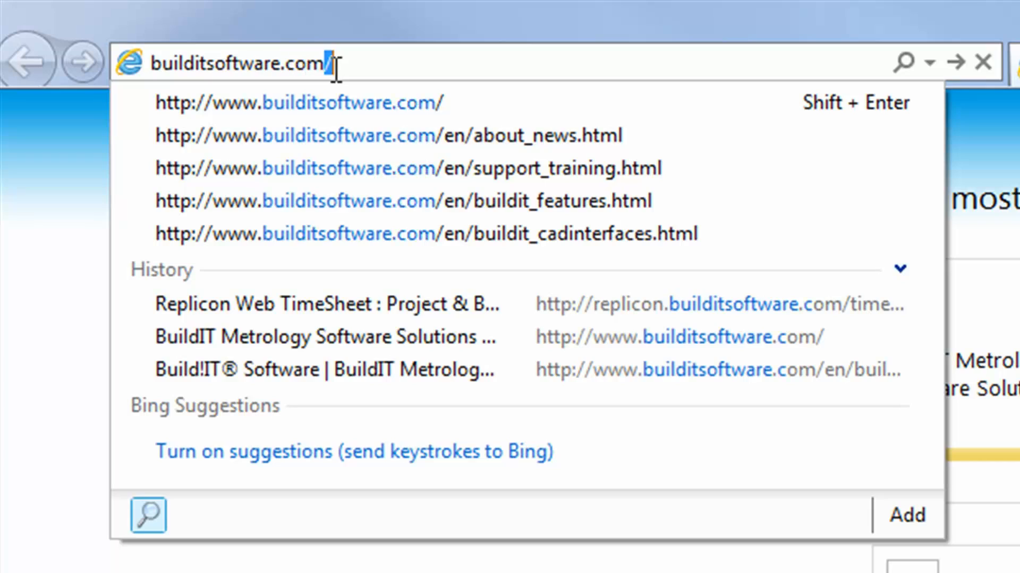
Step: Go to buildITsoftware.com and reach the BuildIT product features page via Products > BuildIT
{"action": "left_click", "coordinate": [298, 102]}
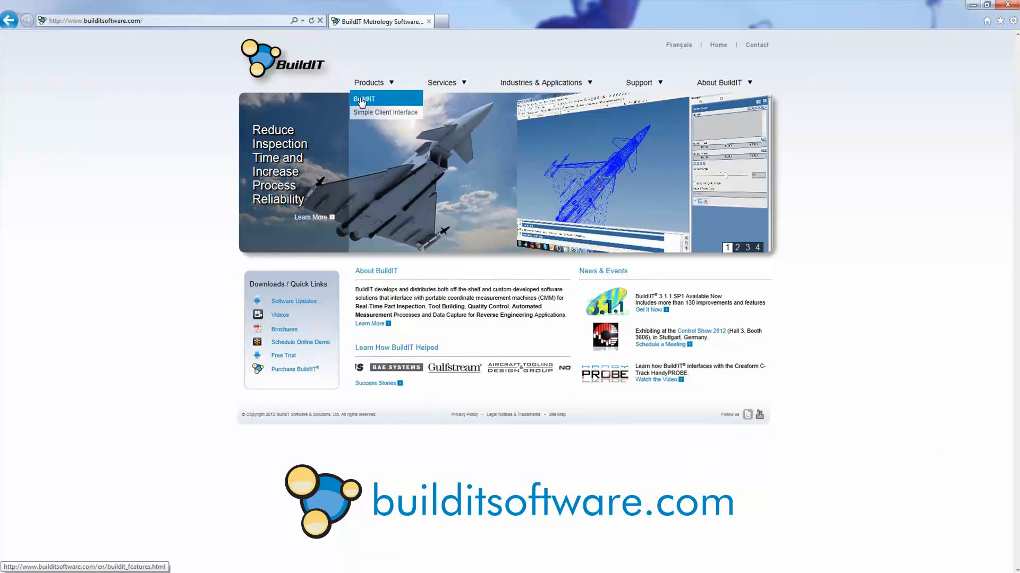
{"action": "left_click", "coordinate": [364, 99]}
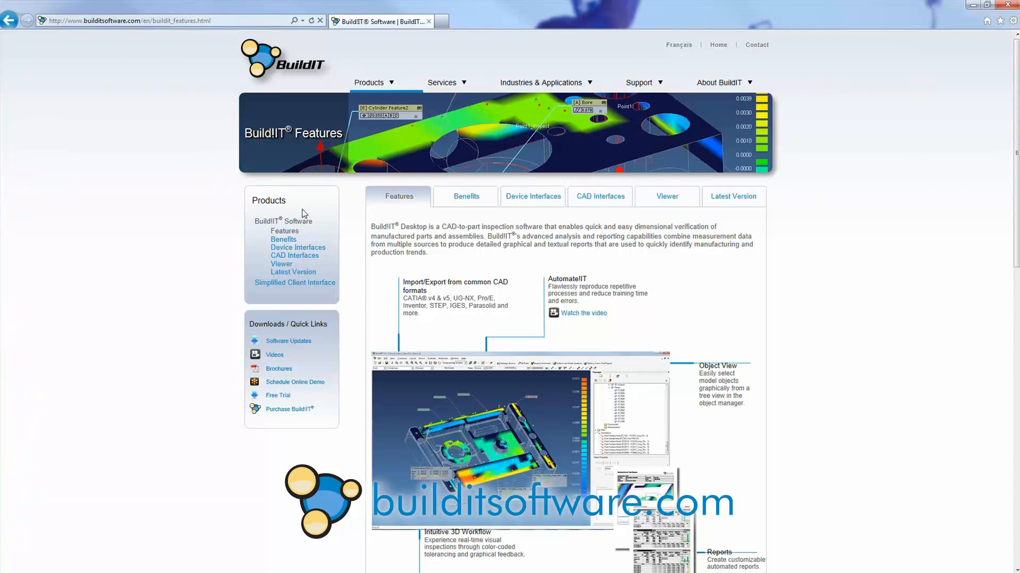
{"action": "left_click", "coordinate": [733, 197]}
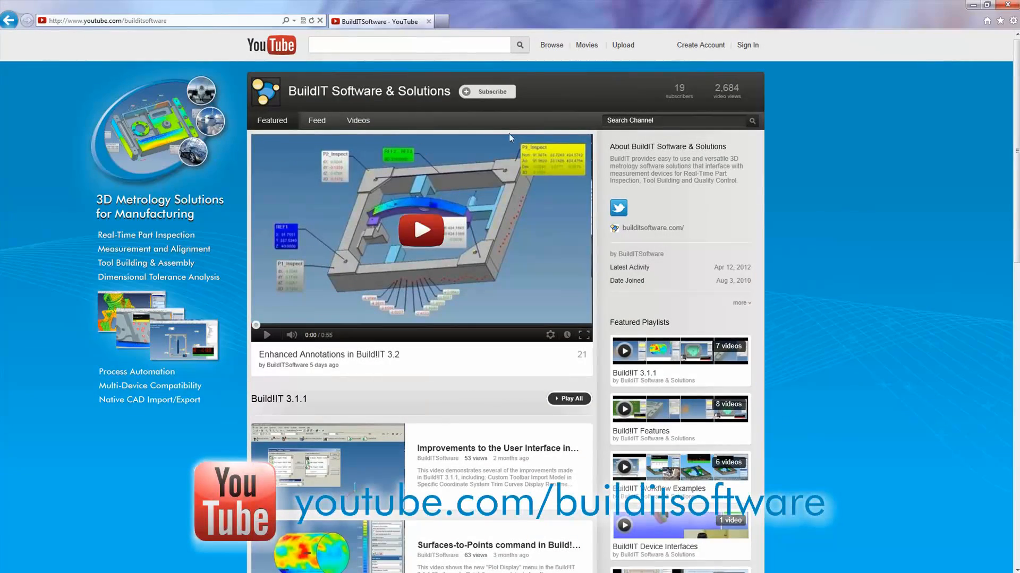
Step: Scroll down through the BuildIT Software Twitter profile's tweets
{"action": "scroll", "scroll_direction": "down", "scroll_amount": 3}
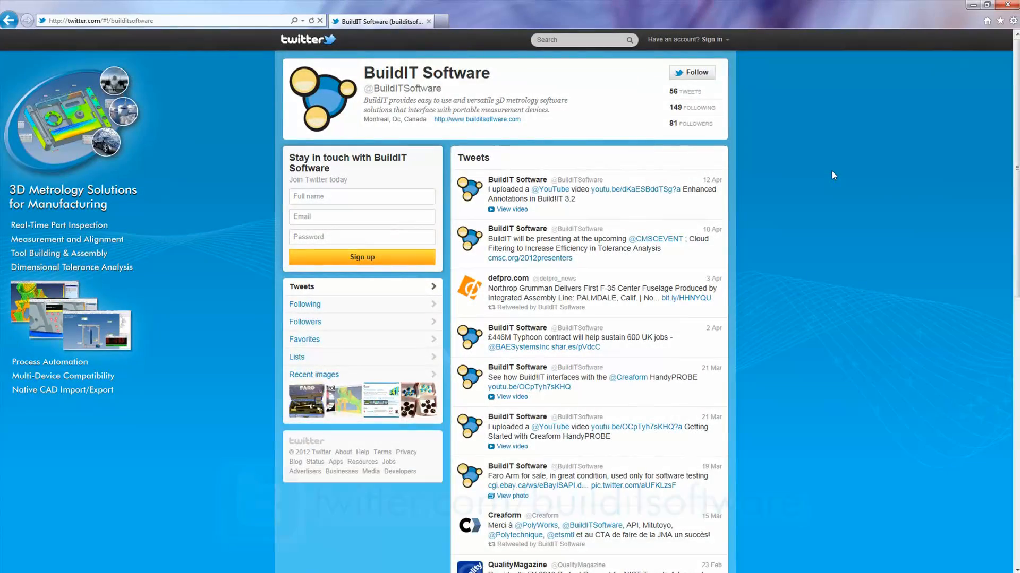
{"action": "scroll", "scroll_direction": "down", "scroll_amount": 3}
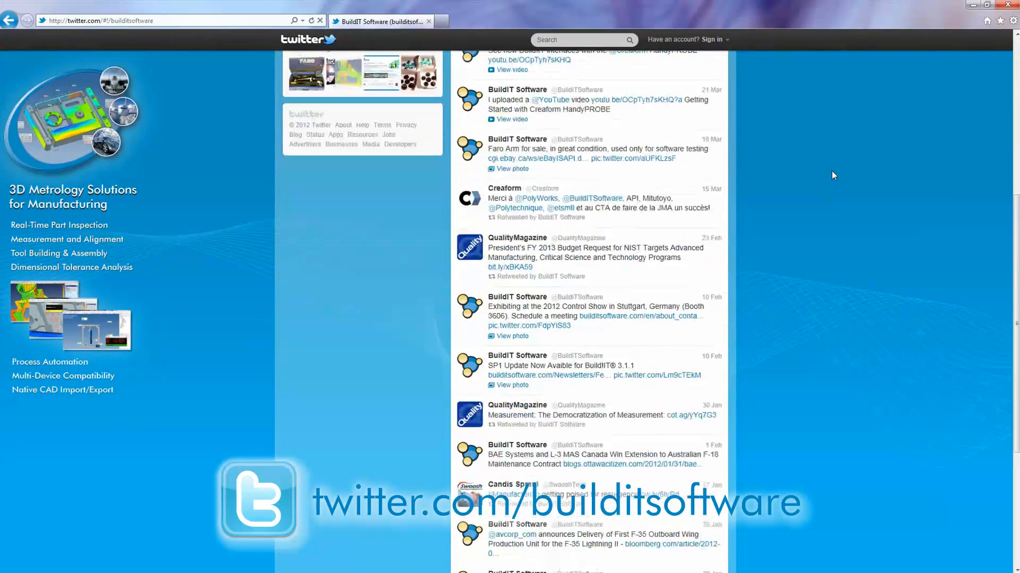